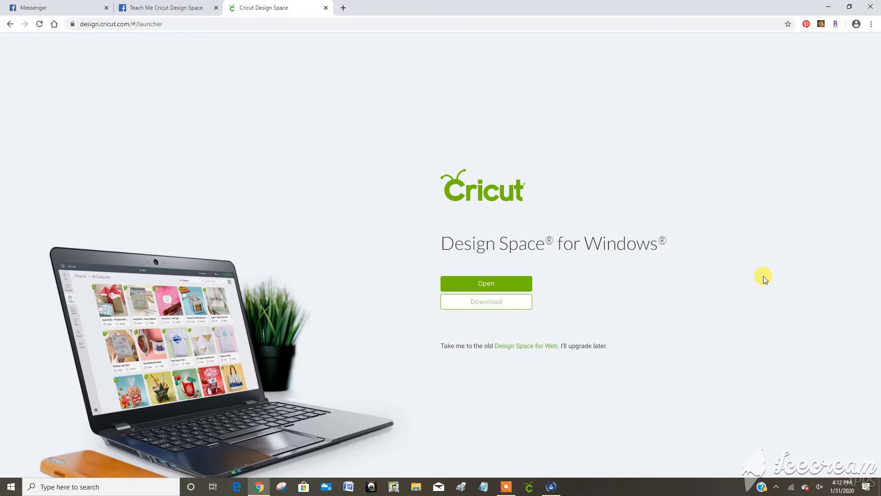
mouse_move(331, 107)
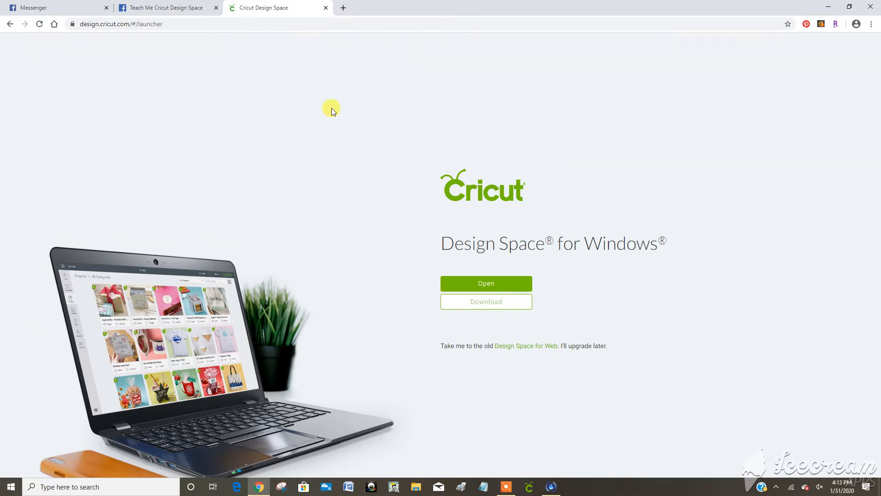
mouse_move(658, 301)
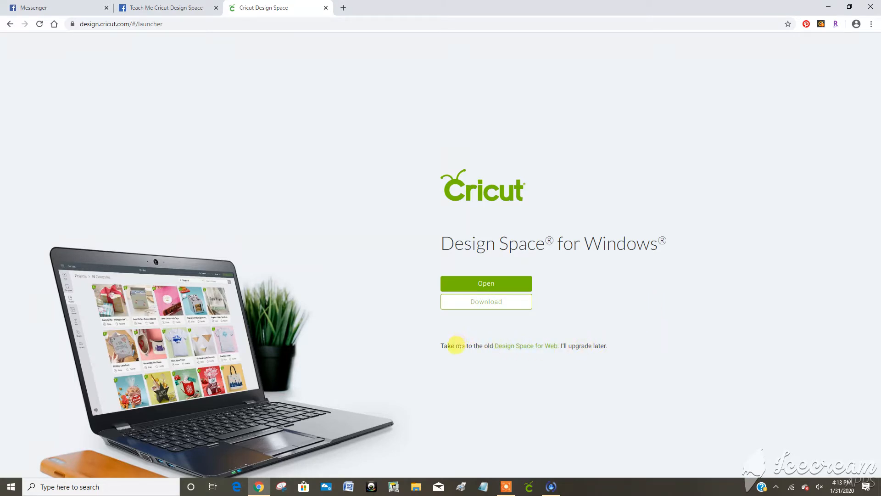
mouse_move(527, 354)
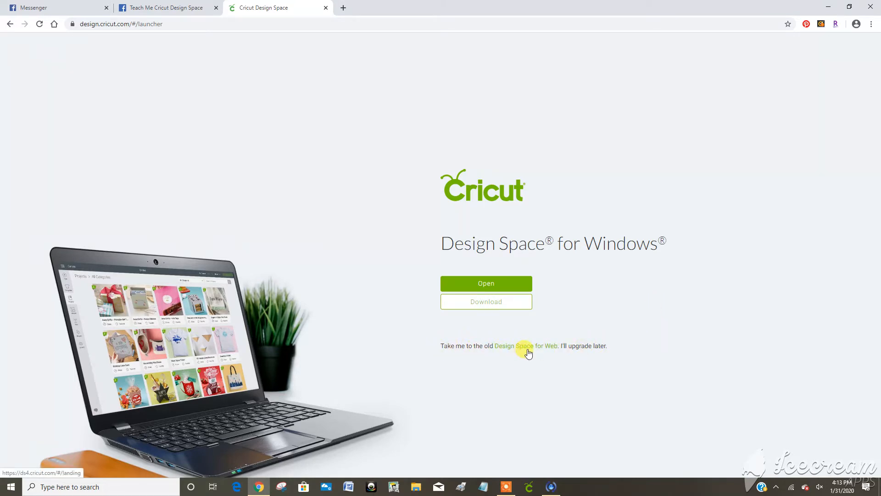
mouse_move(502, 338)
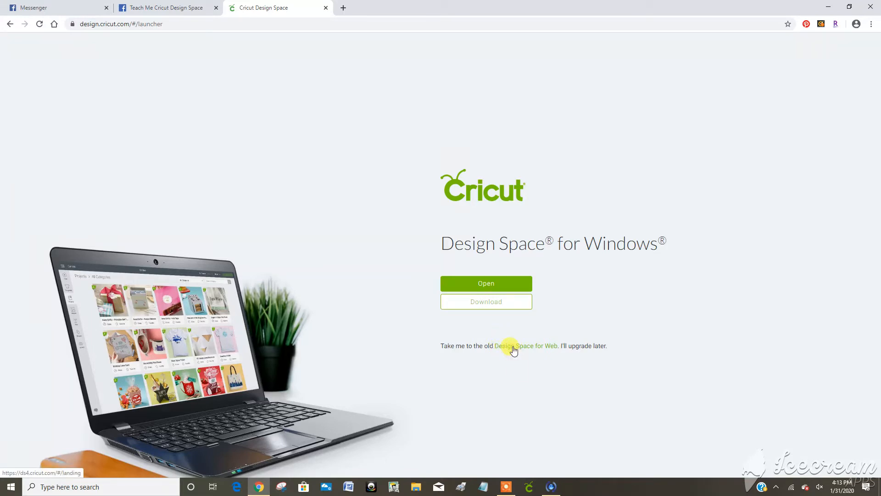
- Open the older Design Space for Web sign-in page in a new tab and select its address
click(514, 346)
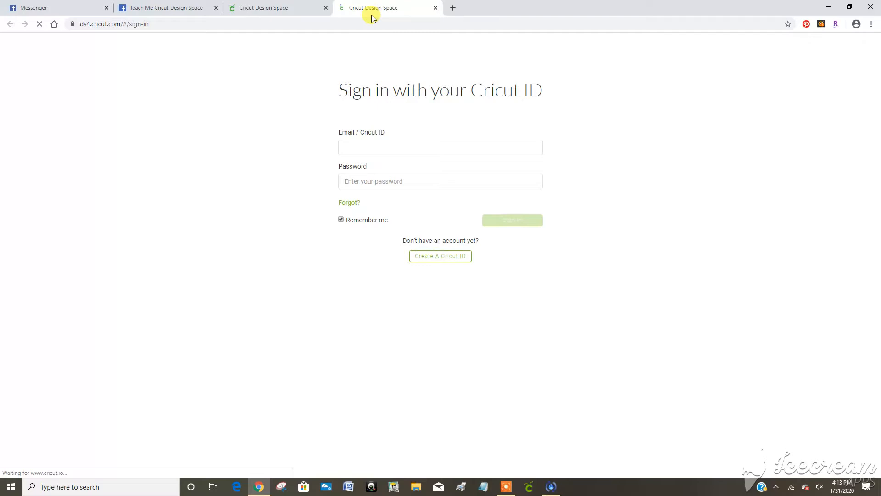
click(119, 24)
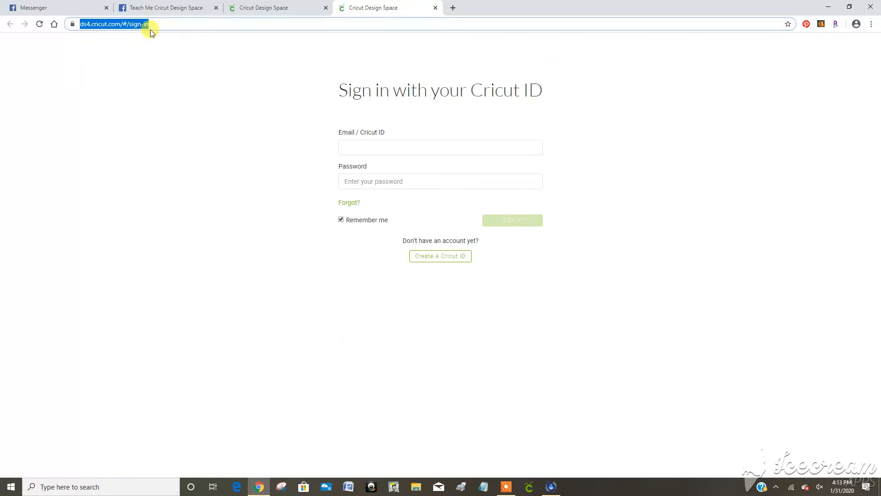
mouse_move(145, 29)
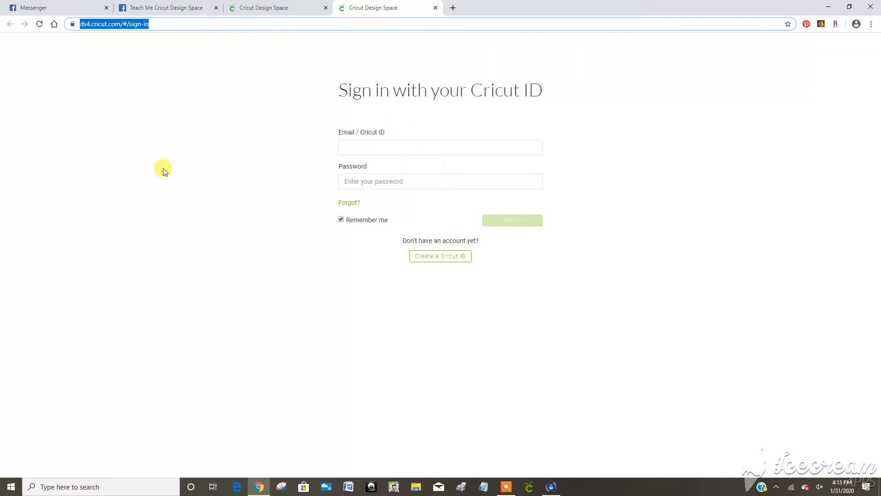
mouse_move(482, 256)
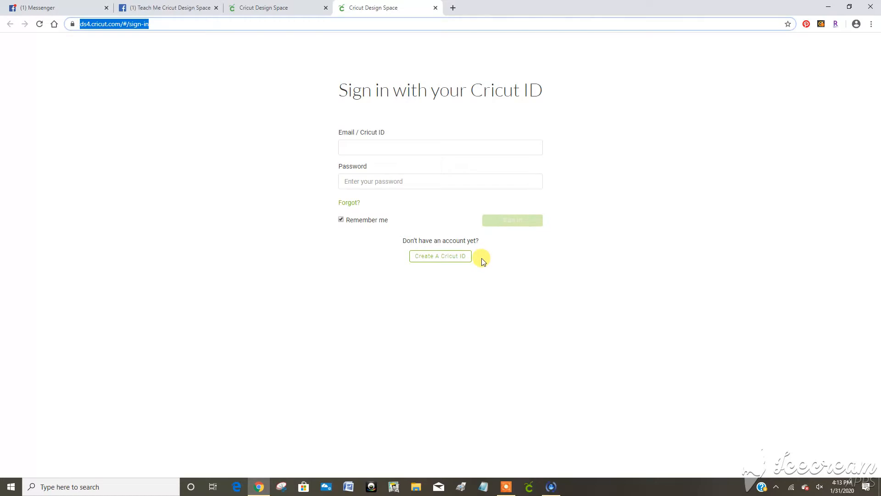
mouse_move(513, 253)
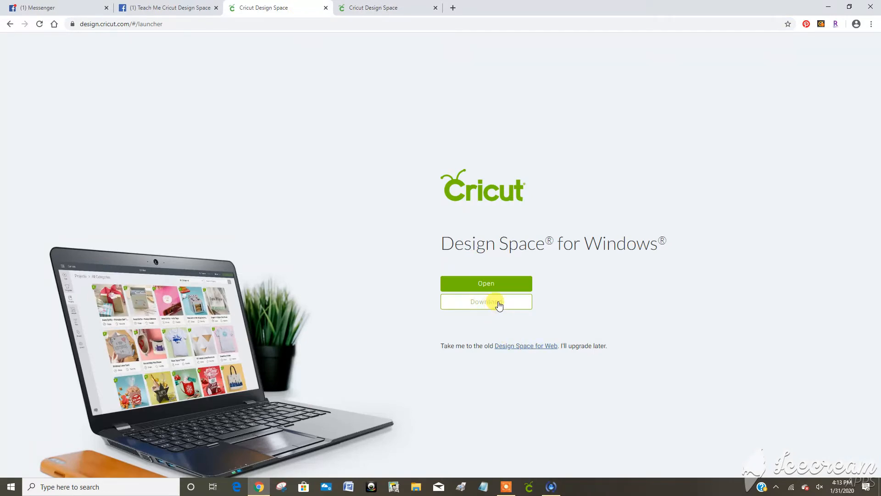
mouse_move(532, 488)
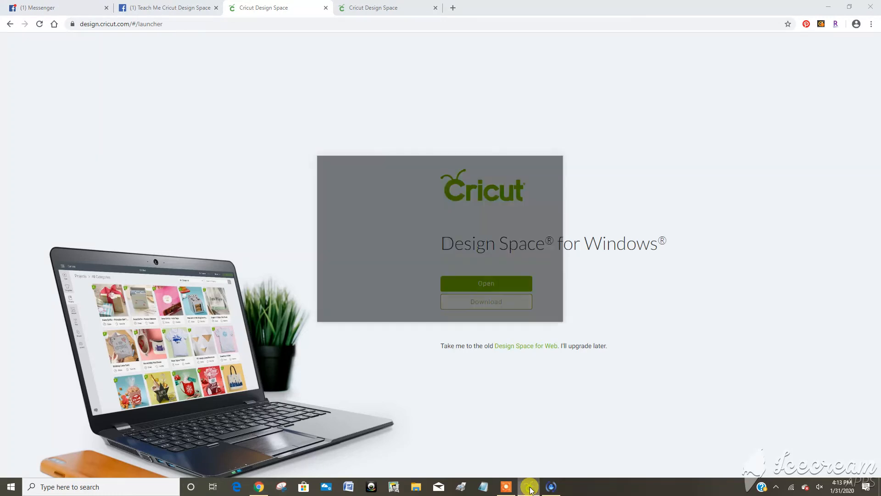
- Launch the Cricut Design Space for Windows desktop app from the launcher page
click(486, 283)
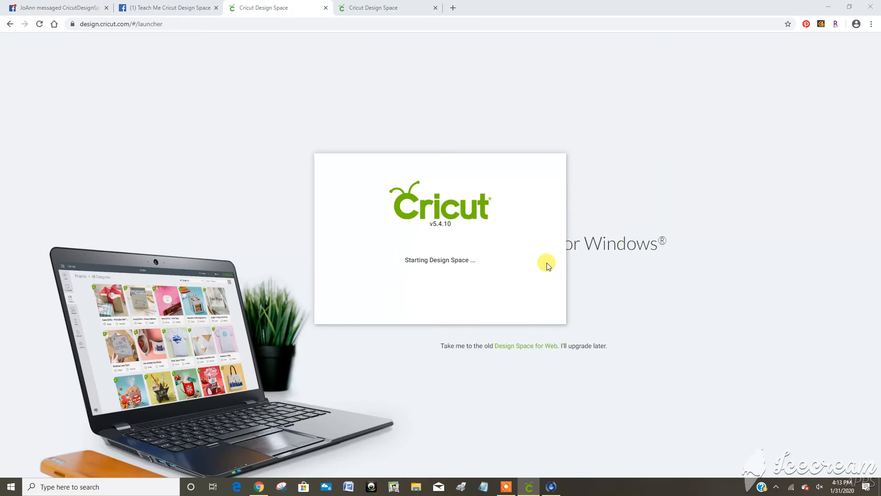
mouse_move(450, 88)
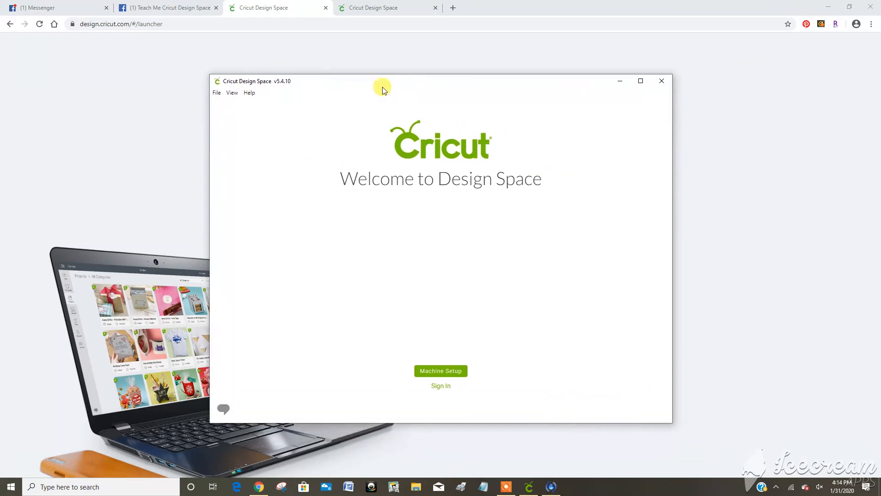
- Reposition the app window, go to the Cricut ID sign-in form, and untick Remember me
drag(381, 90, 488, 78)
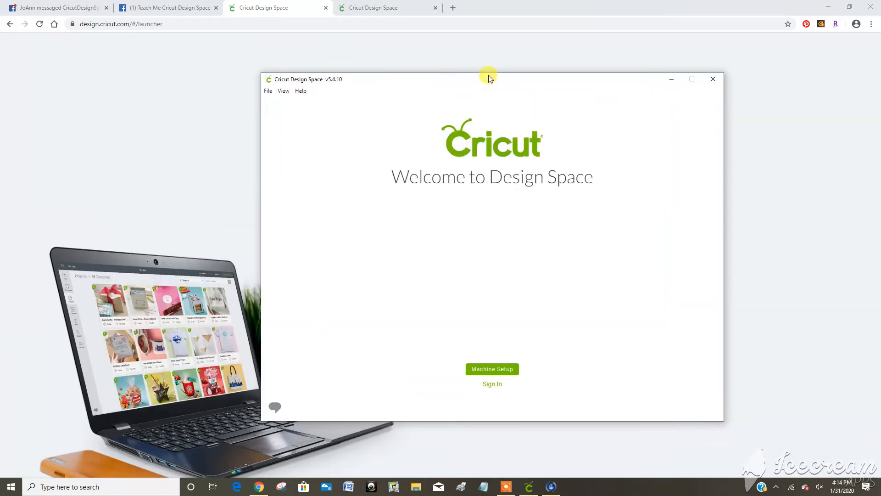
drag(488, 78, 446, 105)
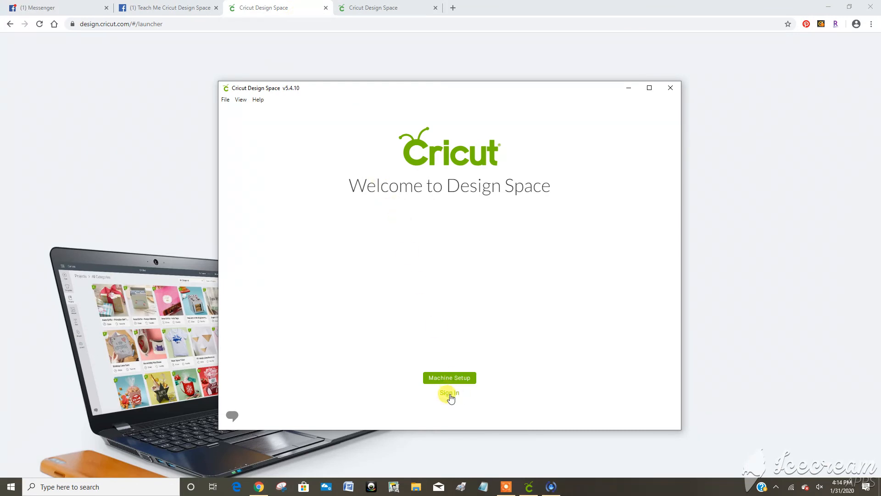
click(449, 393)
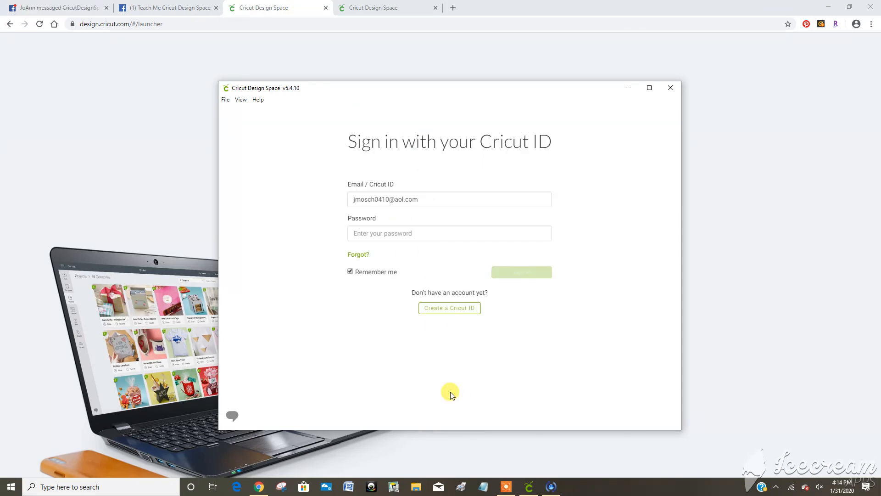
click(351, 272)
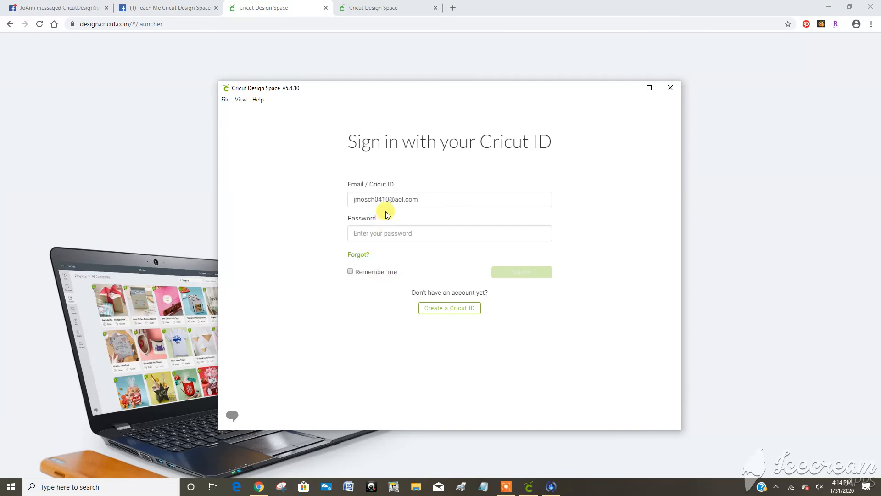